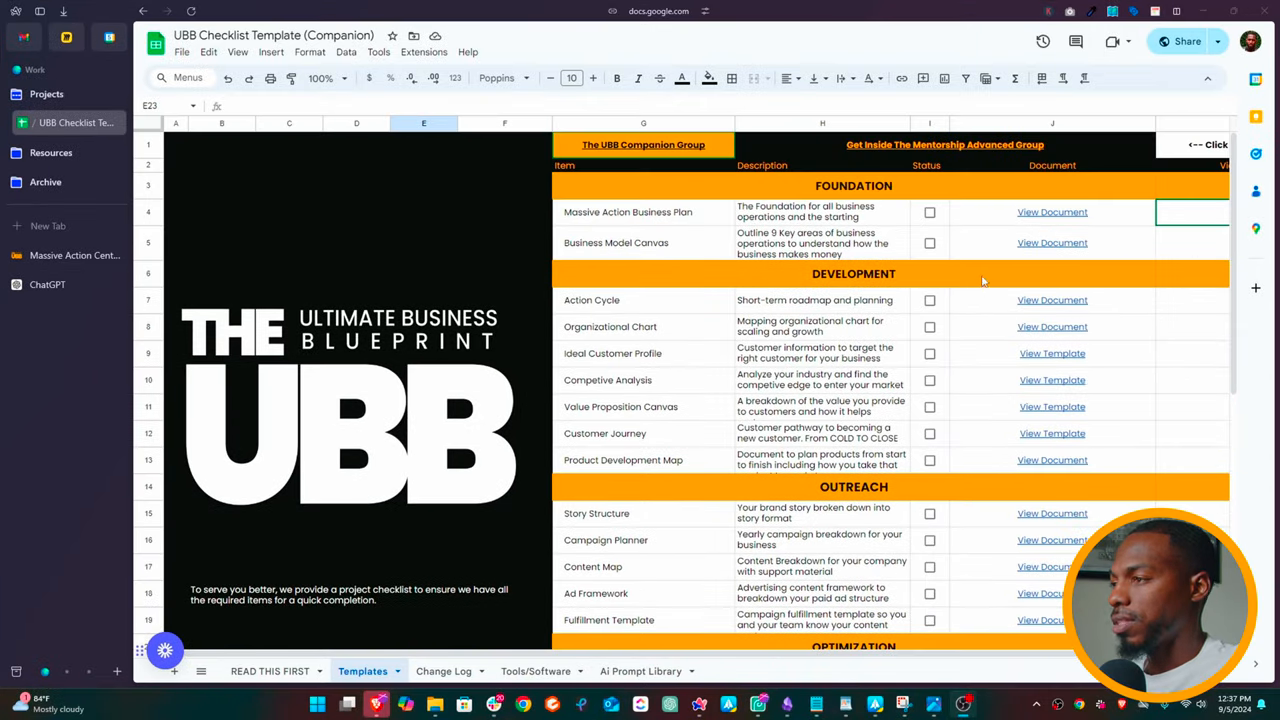
pyautogui.moveTo(1052, 212)
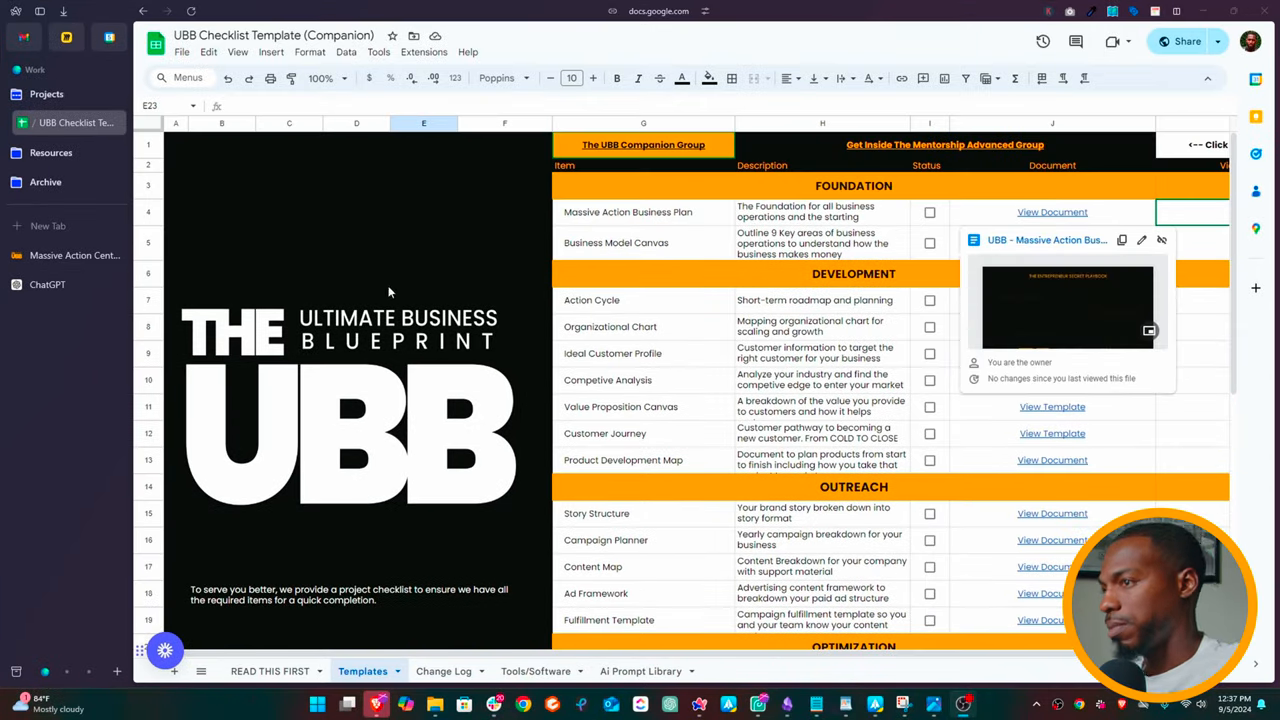
pyautogui.moveTo(935, 353)
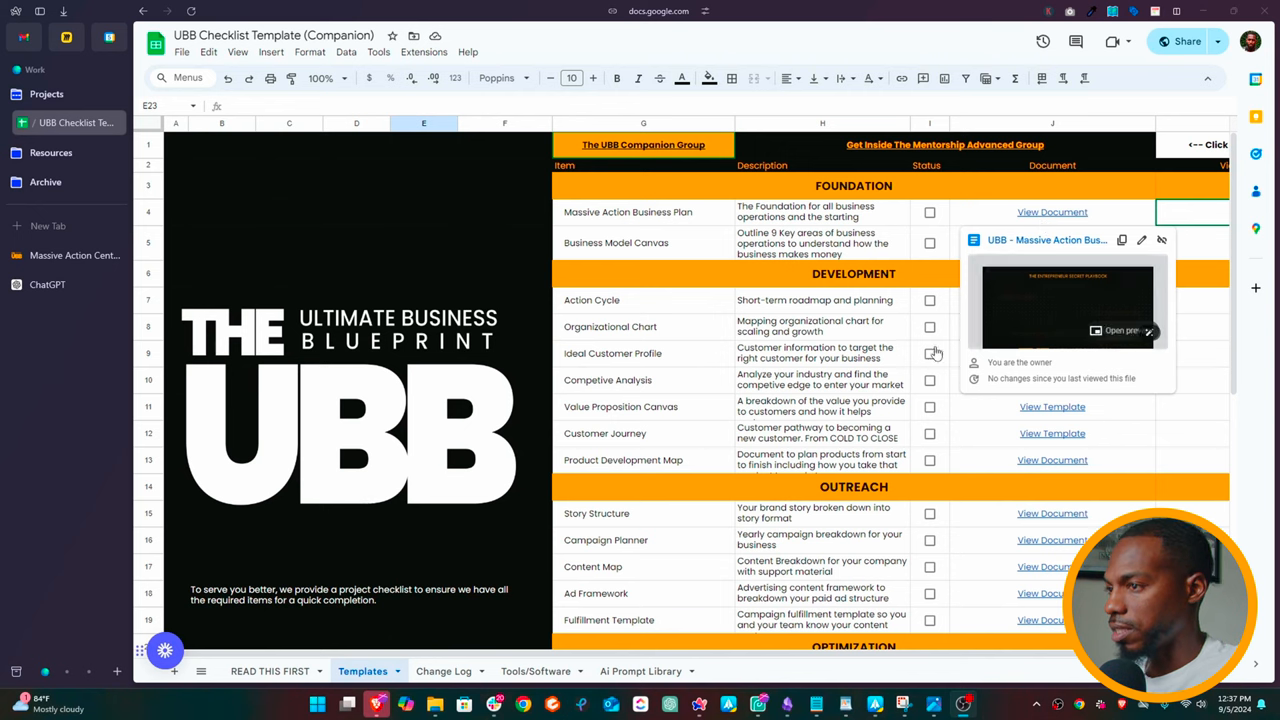
# - Open the Massive Action Business Plan document from the Templates sheet's View Document link
pyautogui.click(645, 326)
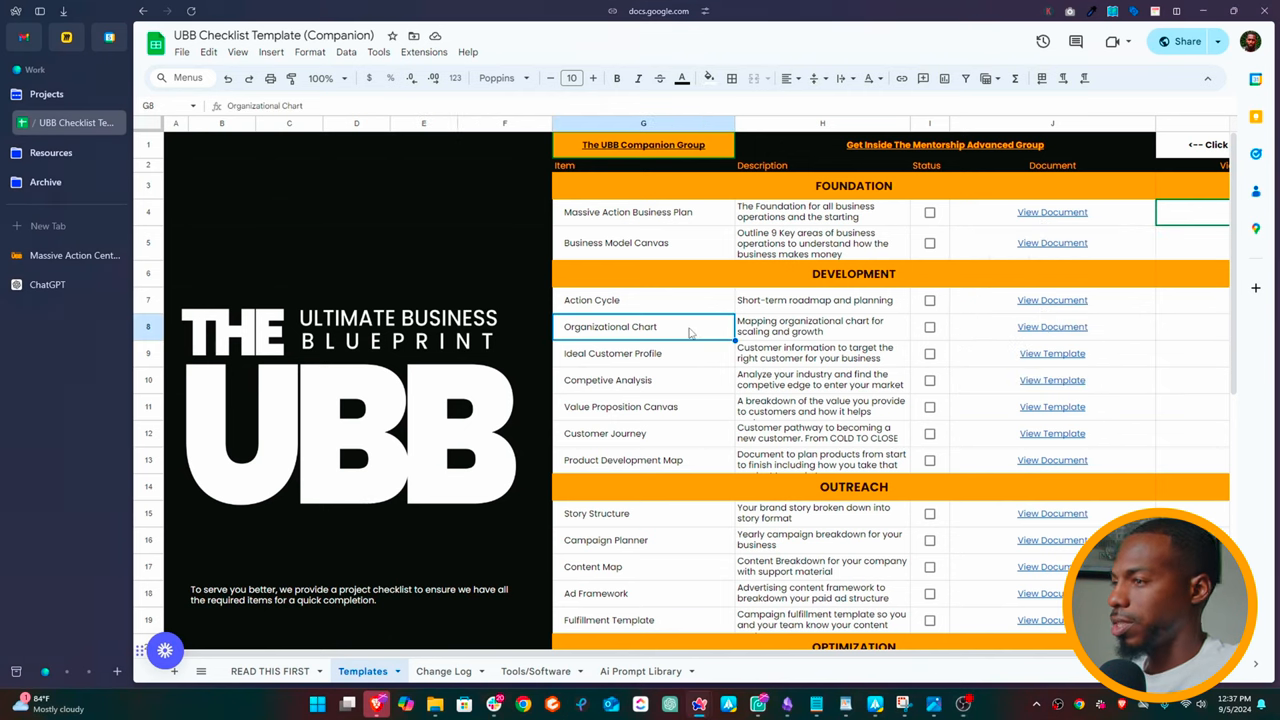
pyautogui.moveTo(688, 301)
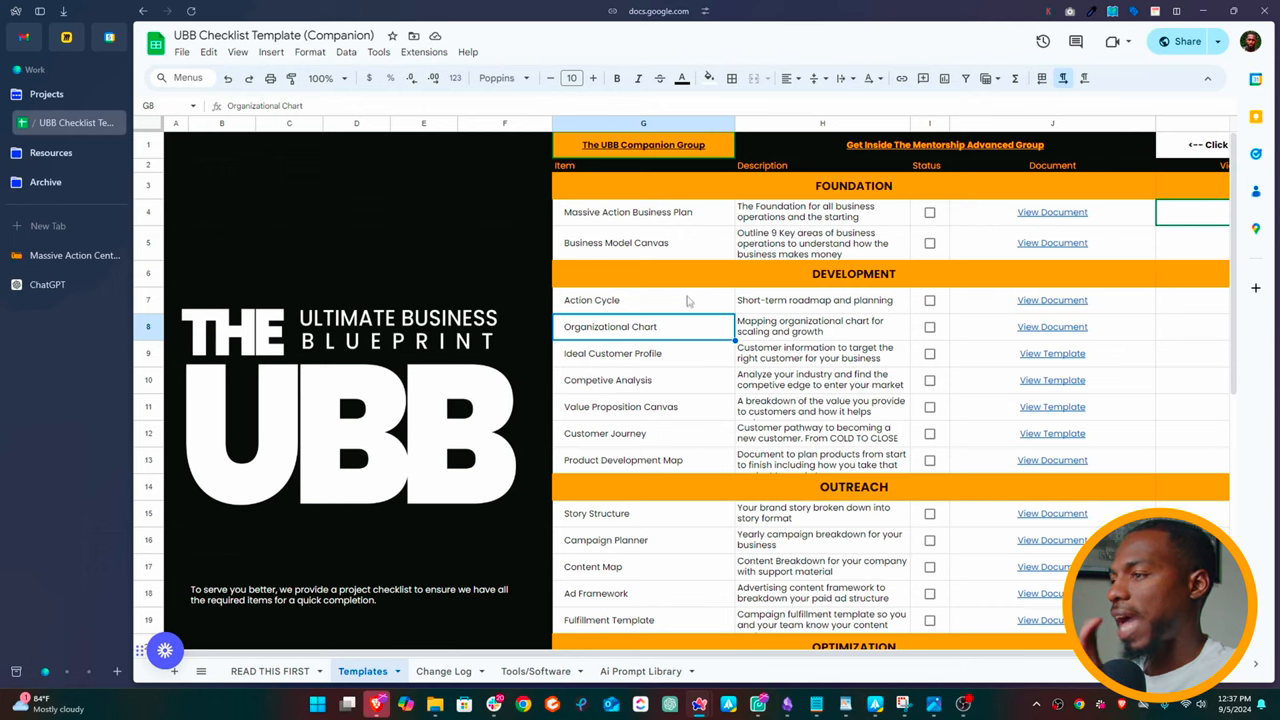
pyautogui.click(1052, 211)
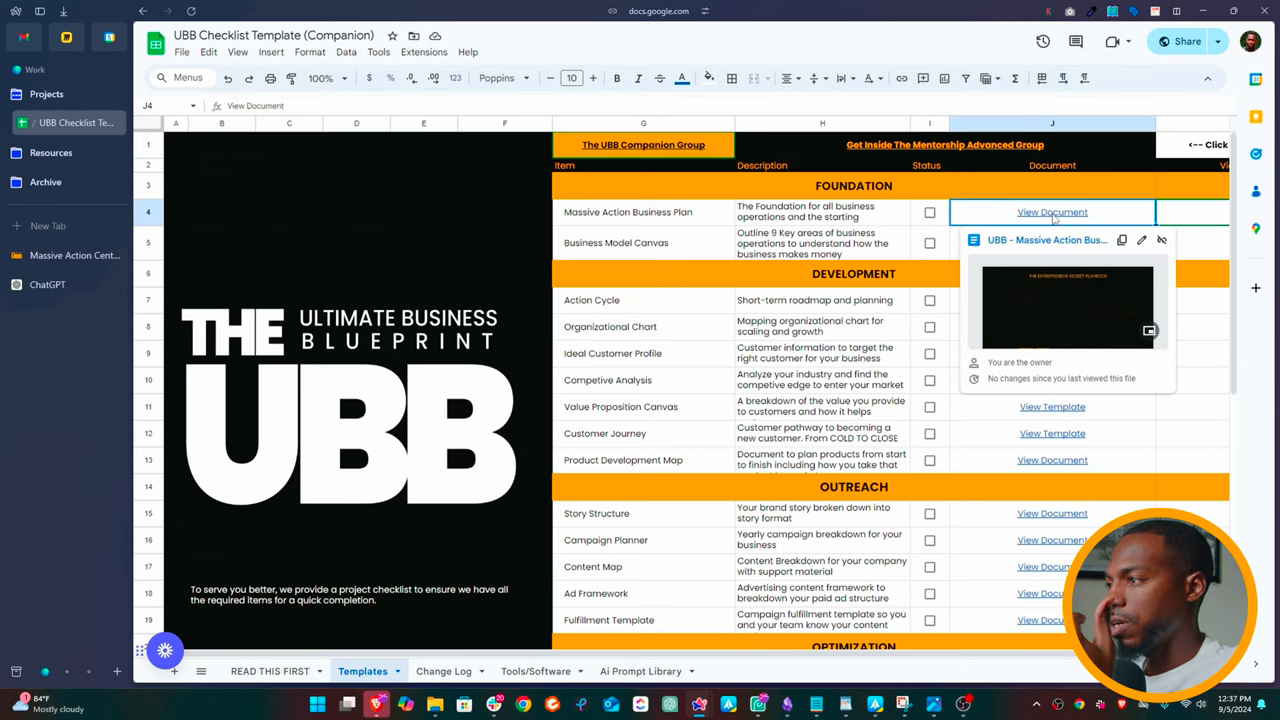
pyautogui.click(1051, 212)
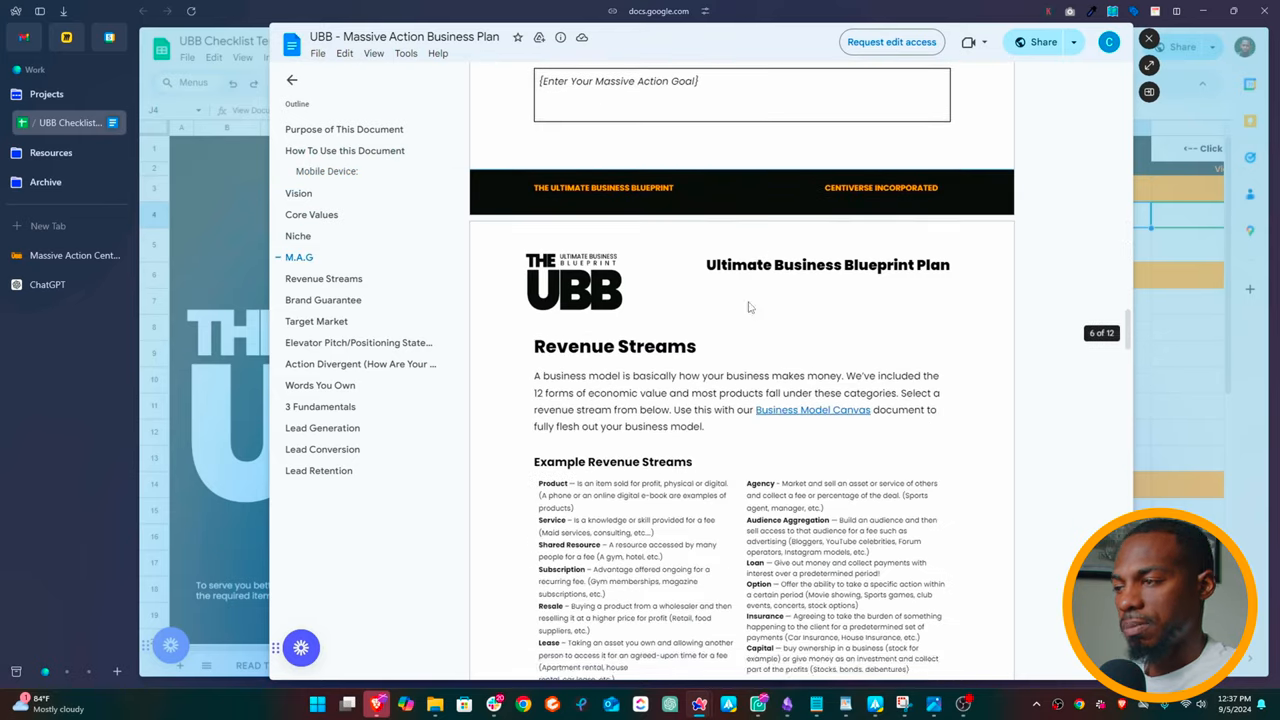
# - Scroll the plan template past Revenue Streams and Brand Guarantee to Target Market
pyautogui.scroll(-3)
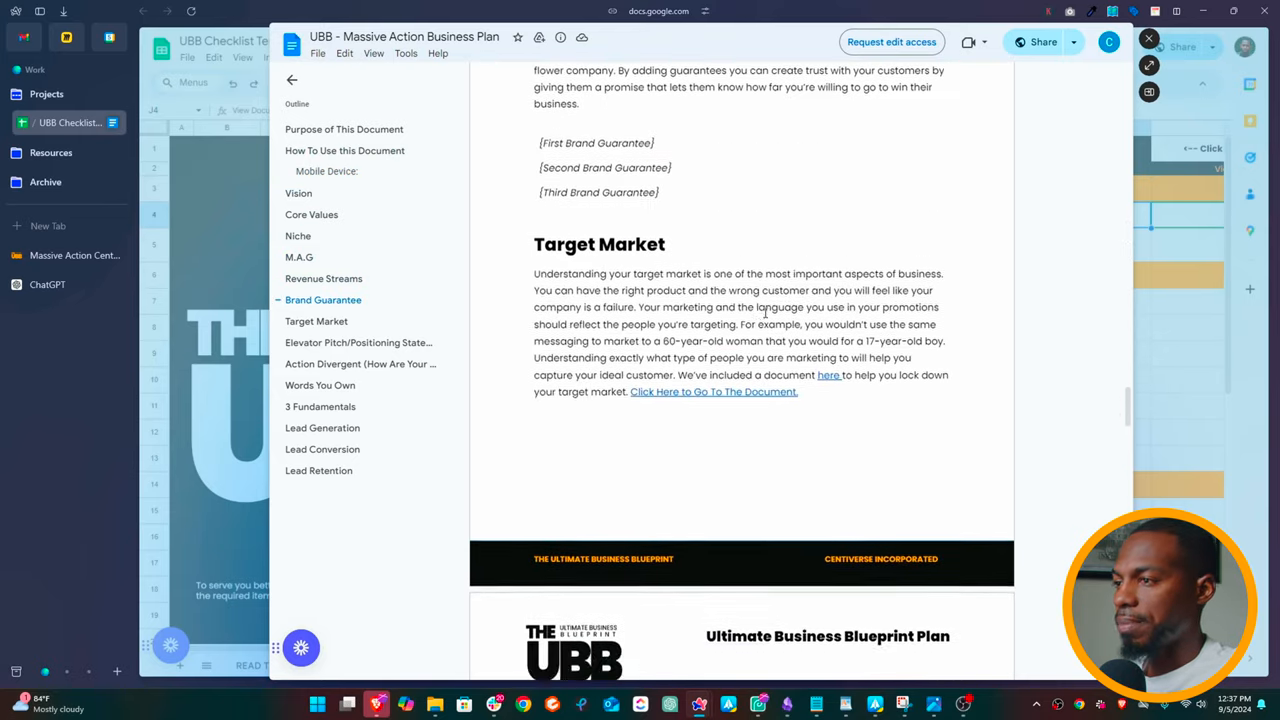
pyautogui.scroll(-3)
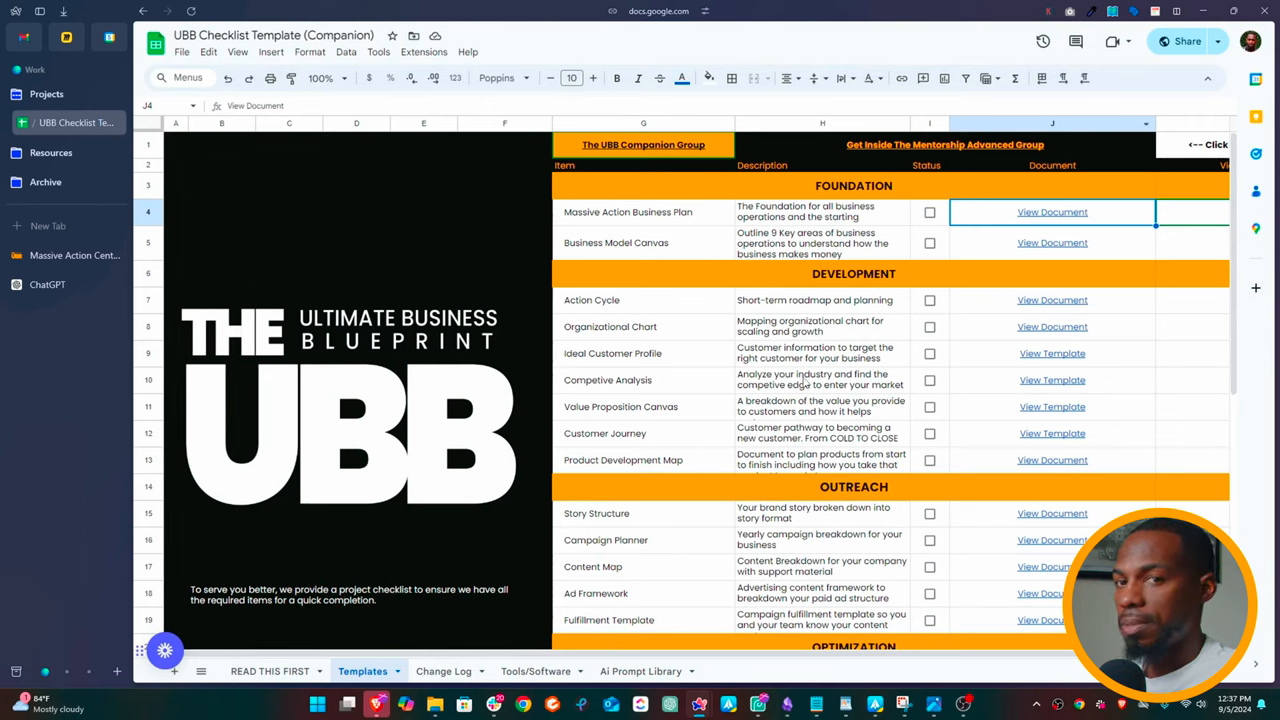
pyautogui.moveTo(798, 380)
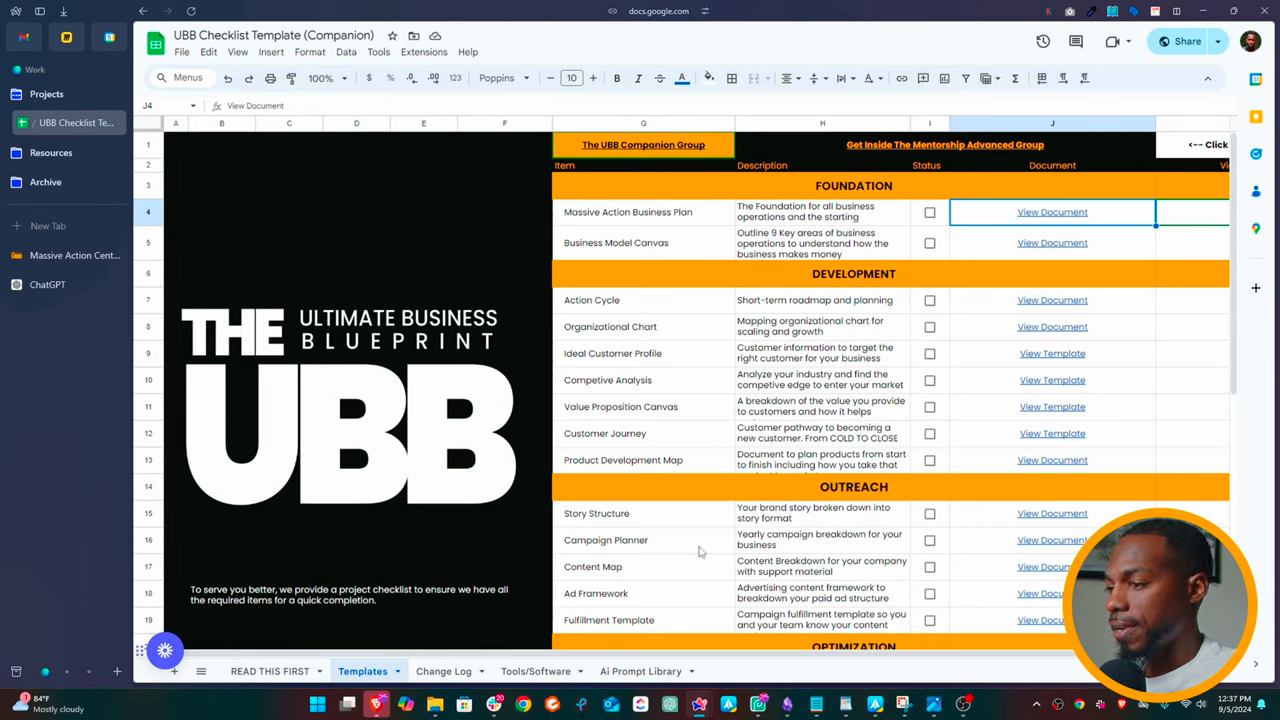
pyautogui.click(641, 671)
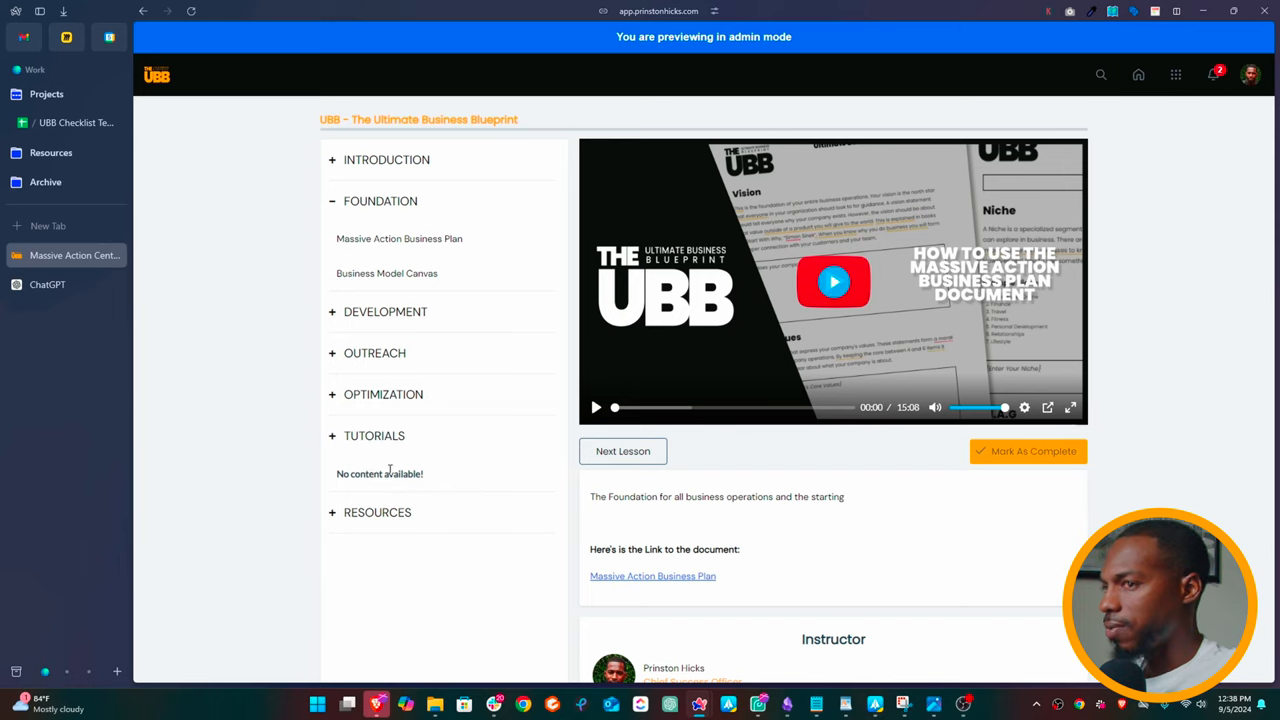
pyautogui.moveTo(335, 483)
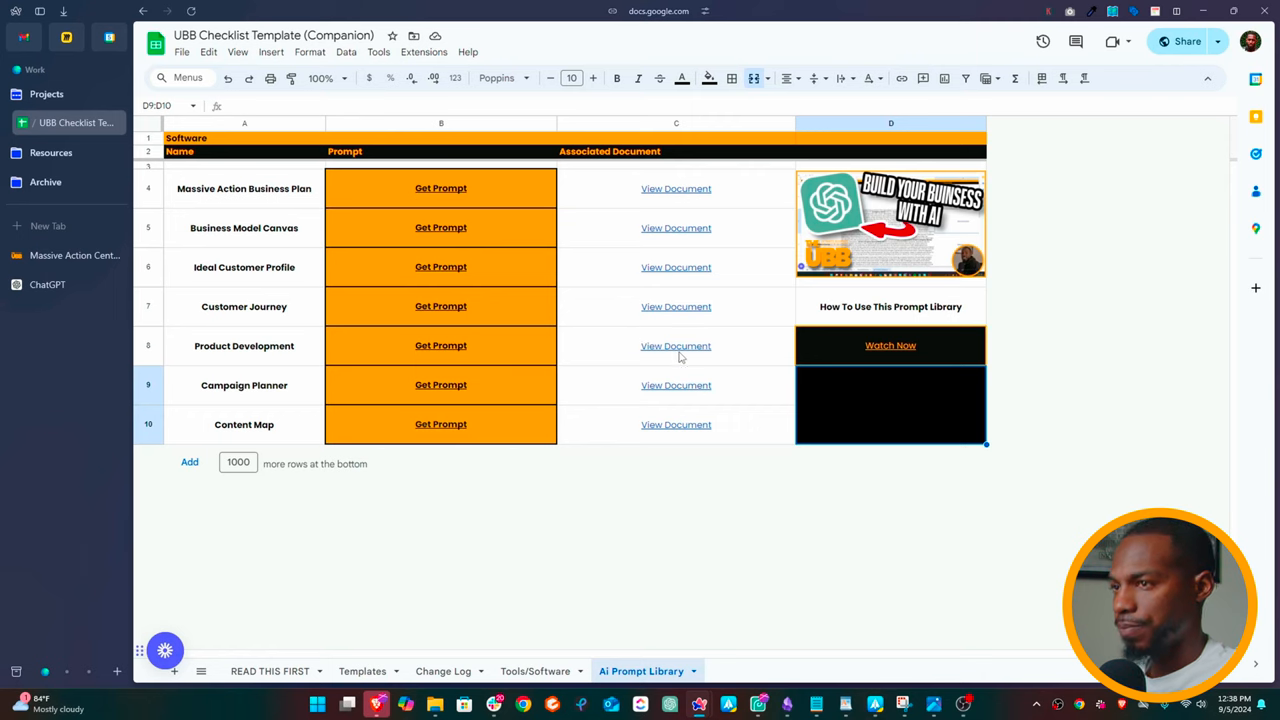
pyautogui.moveTo(676, 345)
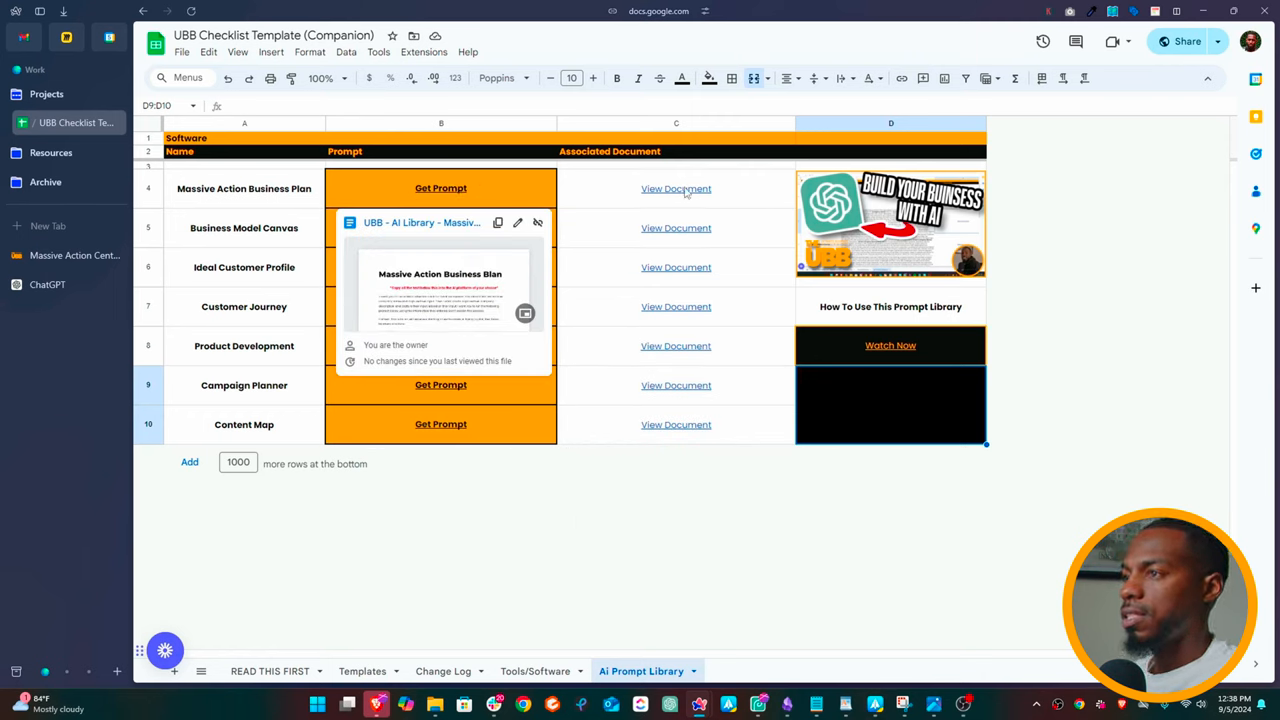
pyautogui.moveTo(676, 188)
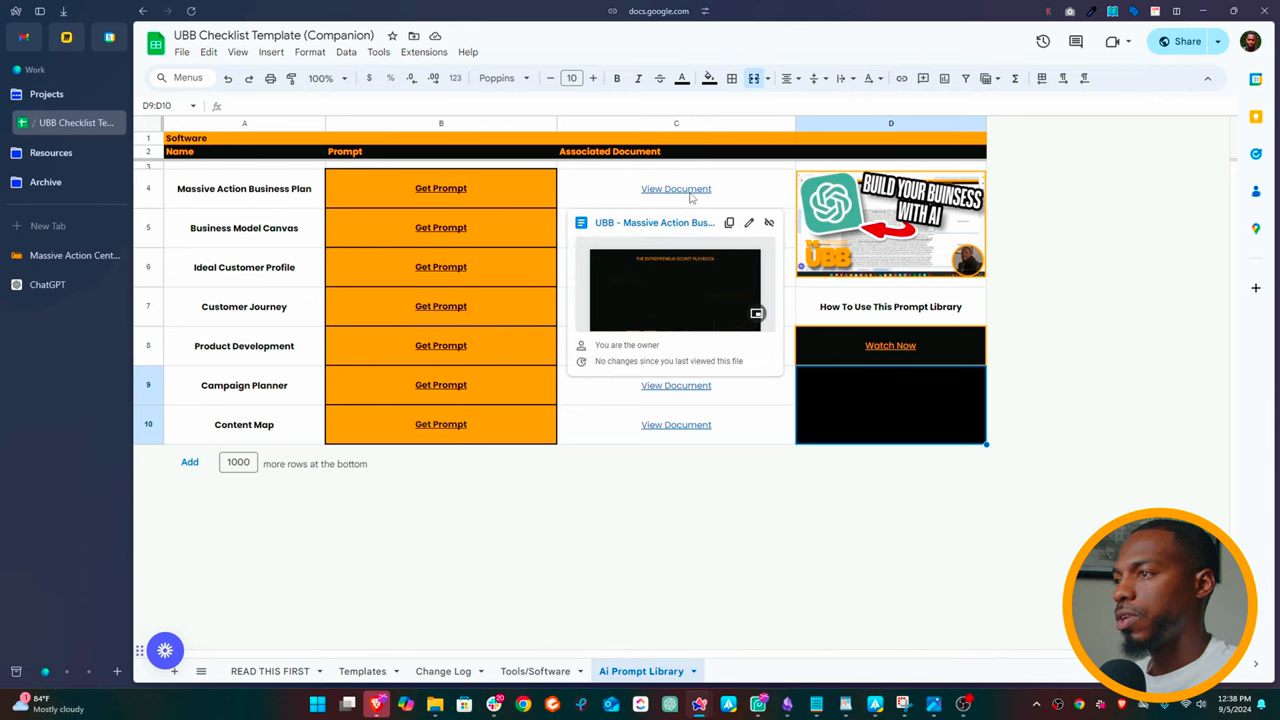
# - Open the Massive Action Business Plan prompt from the Ai Prompt Library, then switch to ChatGPT
pyautogui.click(440, 188)
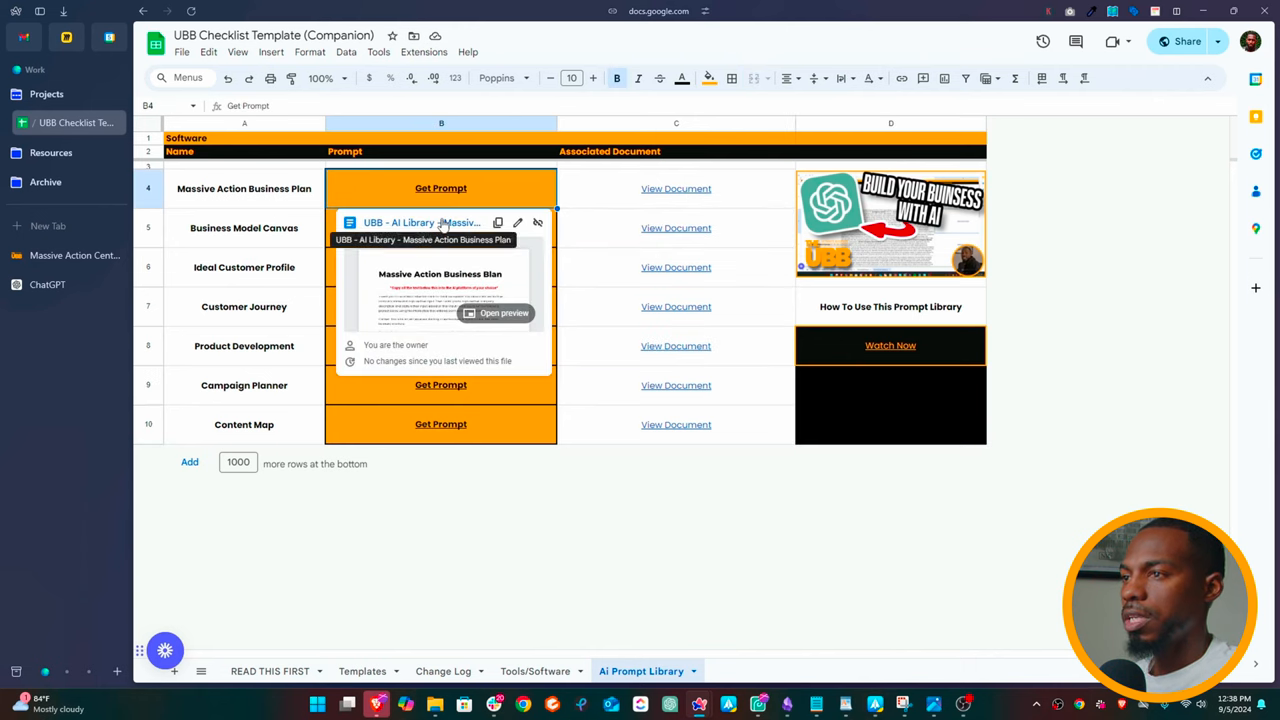
pyautogui.click(505, 313)
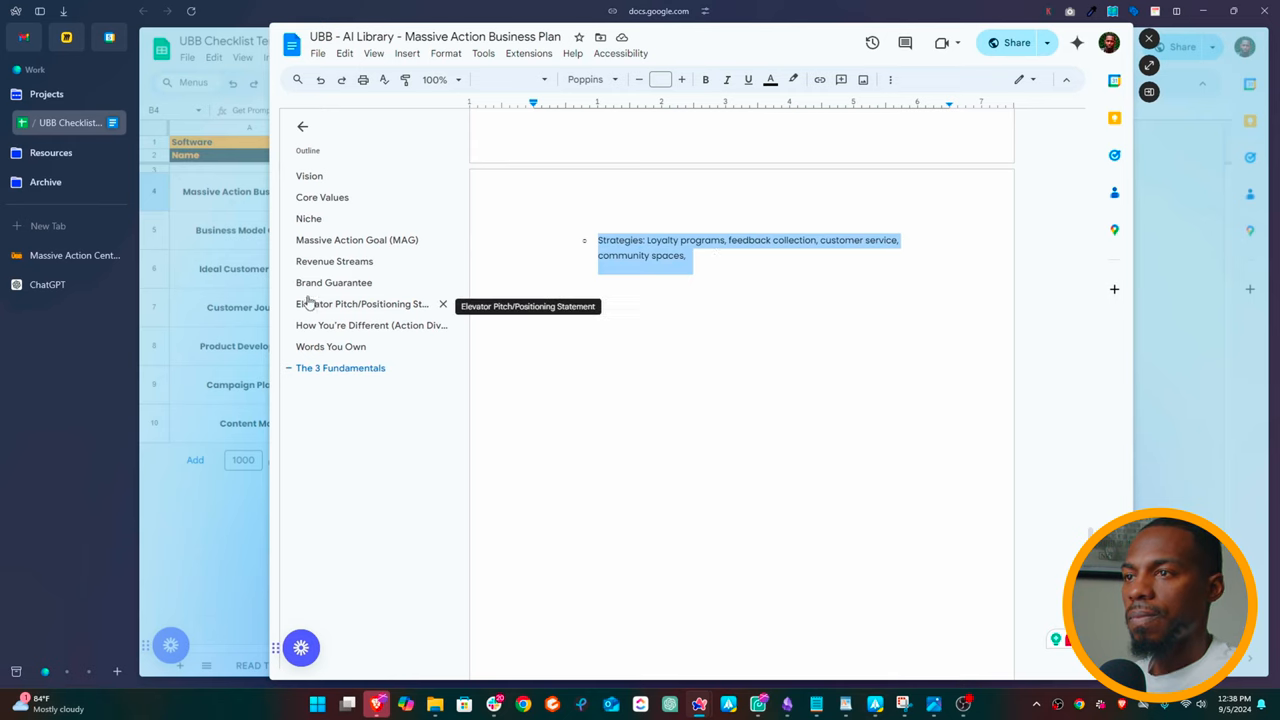
pyautogui.click(47, 284)
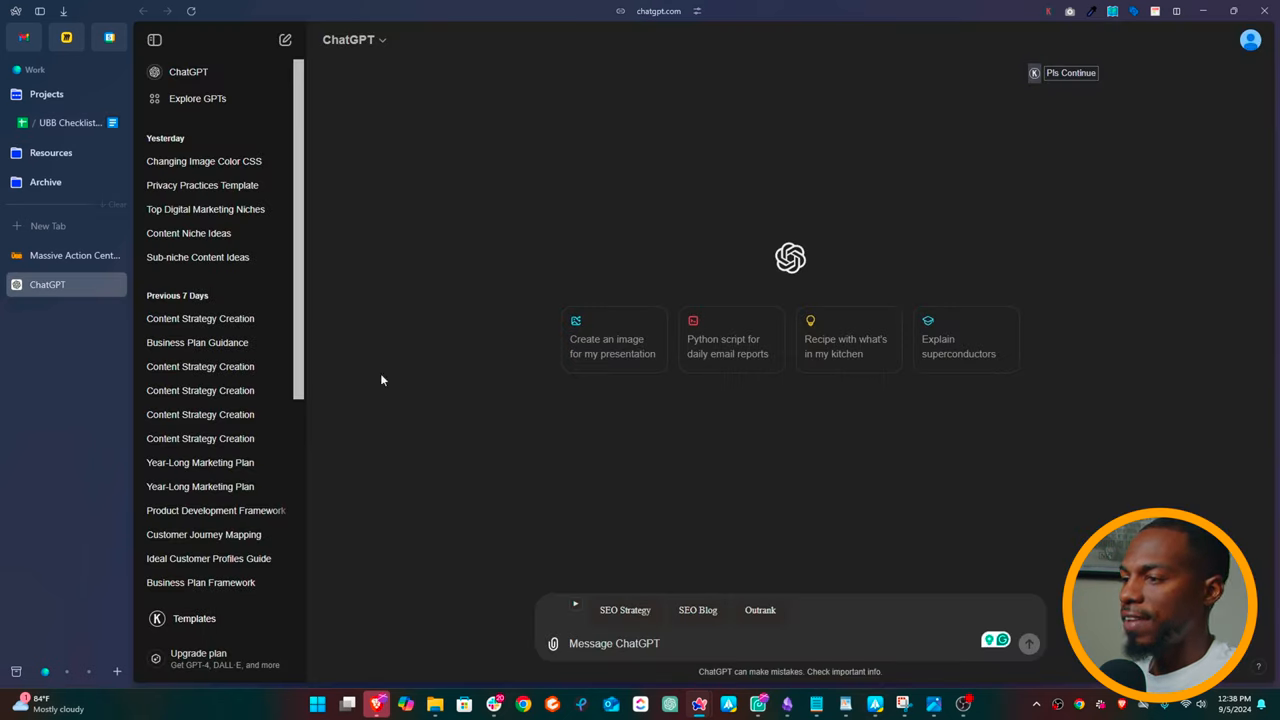
pyautogui.moveTo(511, 418)
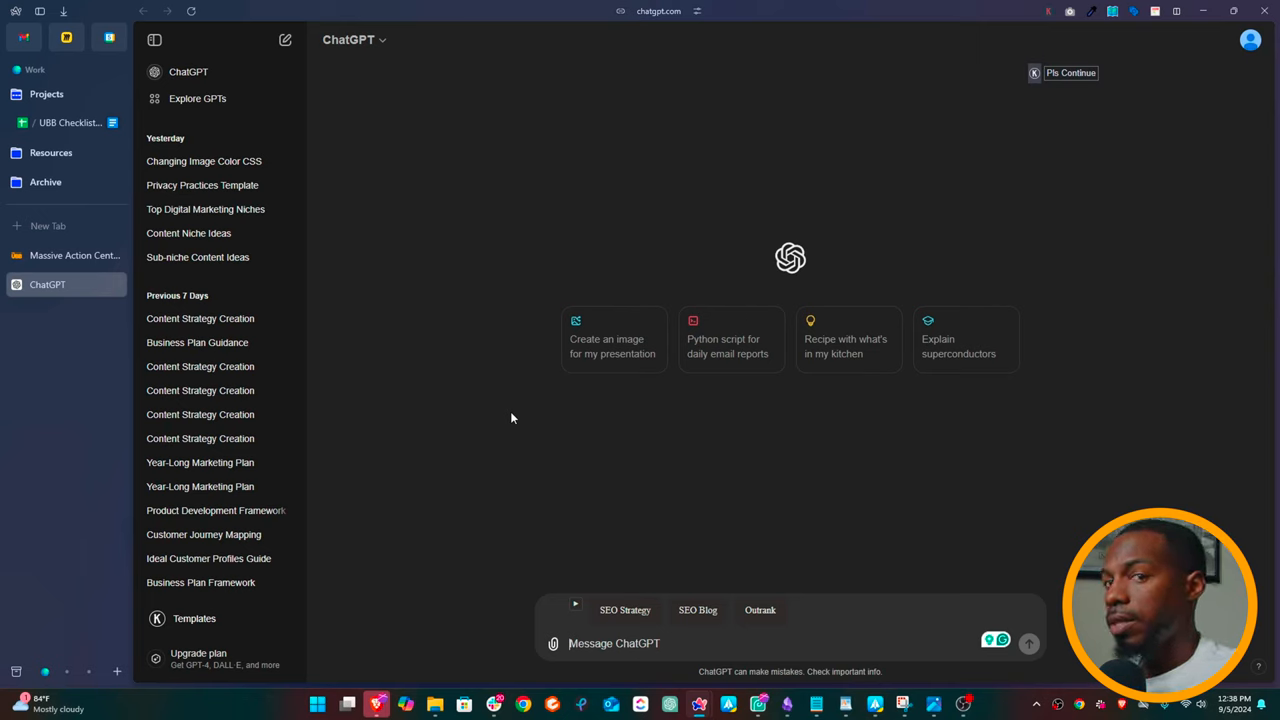
pyautogui.moveTo(655, 411)
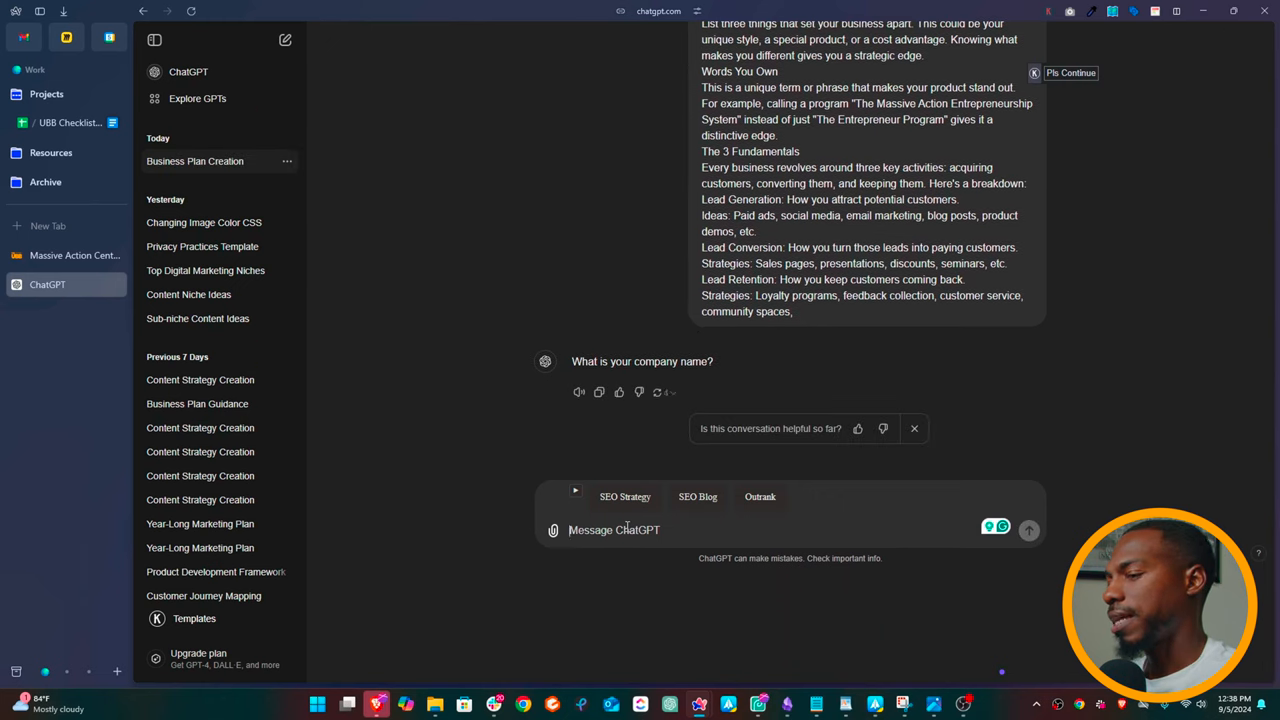
# - Give ChatGPT the company name 'Mindful Glow Company'
pyautogui.write('Mindful')
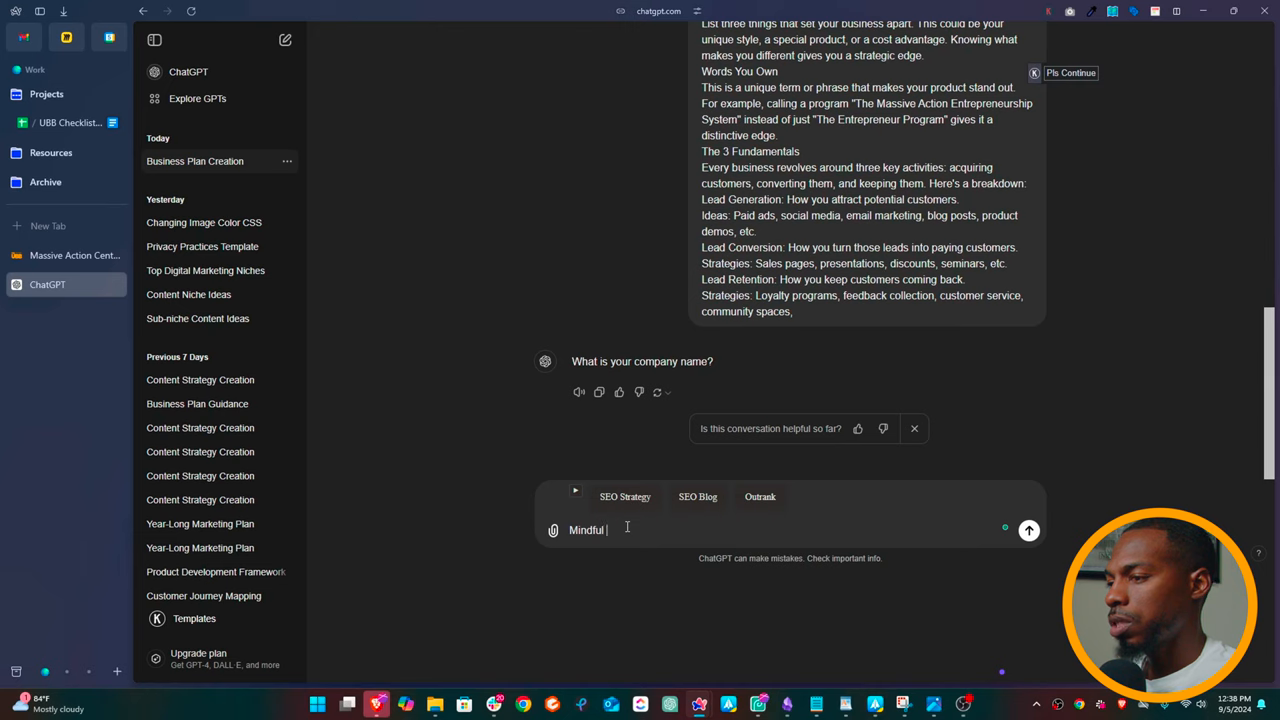
pyautogui.write('G')
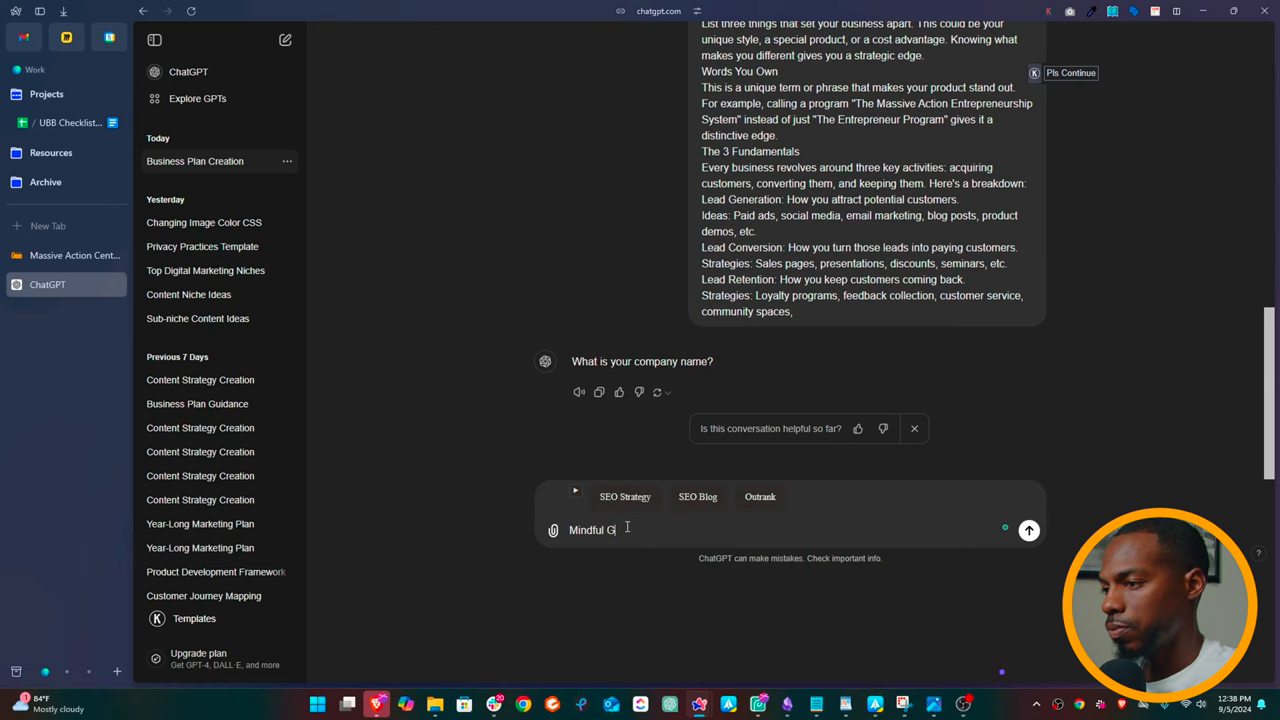
pyautogui.write('low')
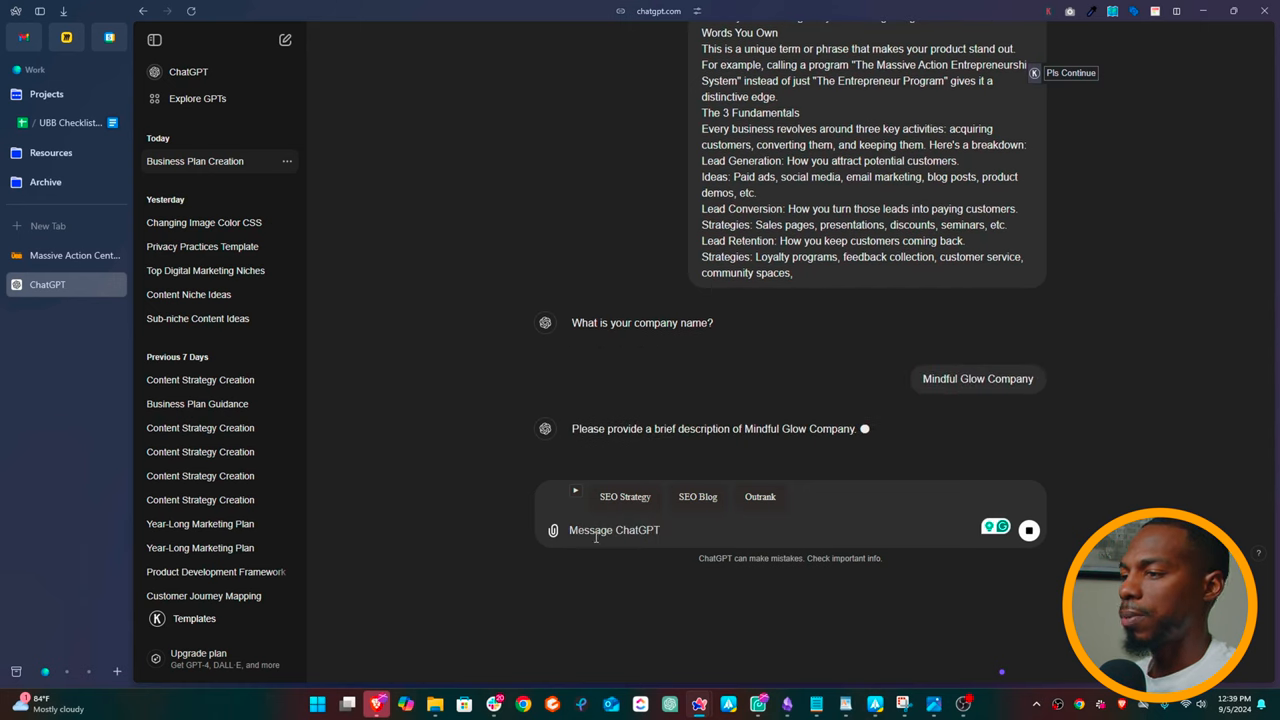
# - Draft the health and wellness meditation lamp company description
pyautogui.scroll(-3)
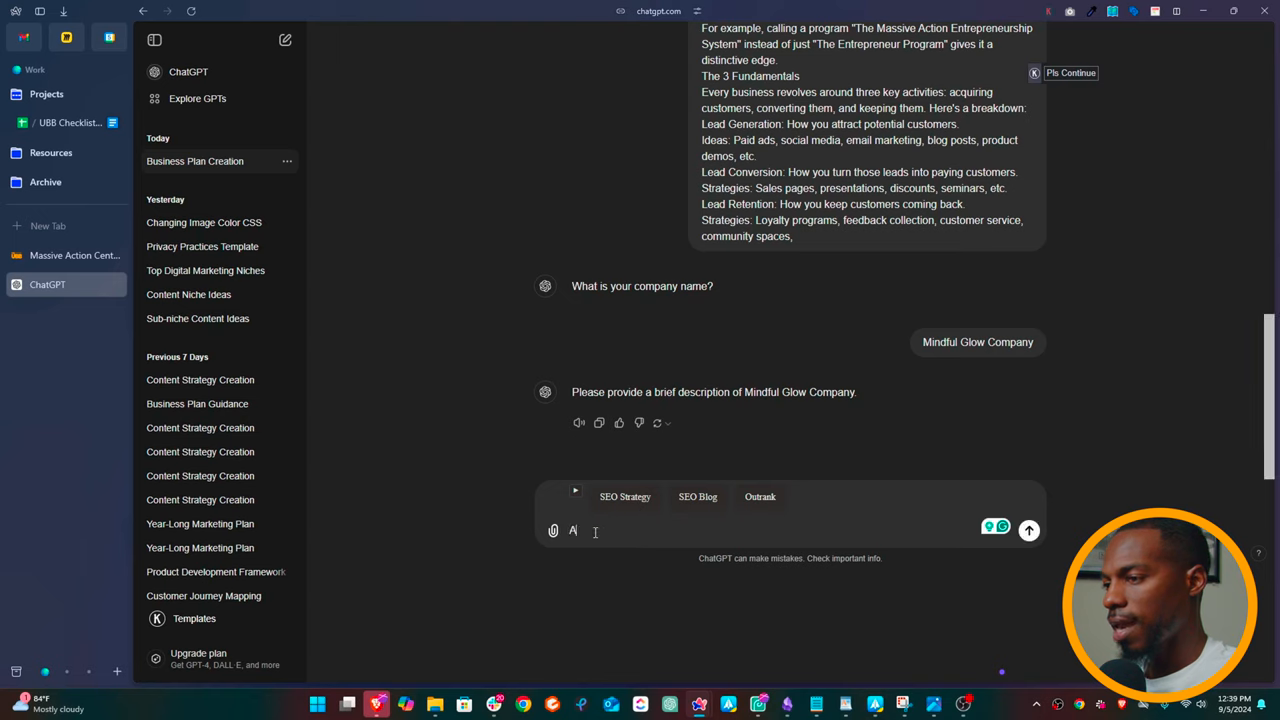
pyautogui.write('A health and wellness that sells things like medi')
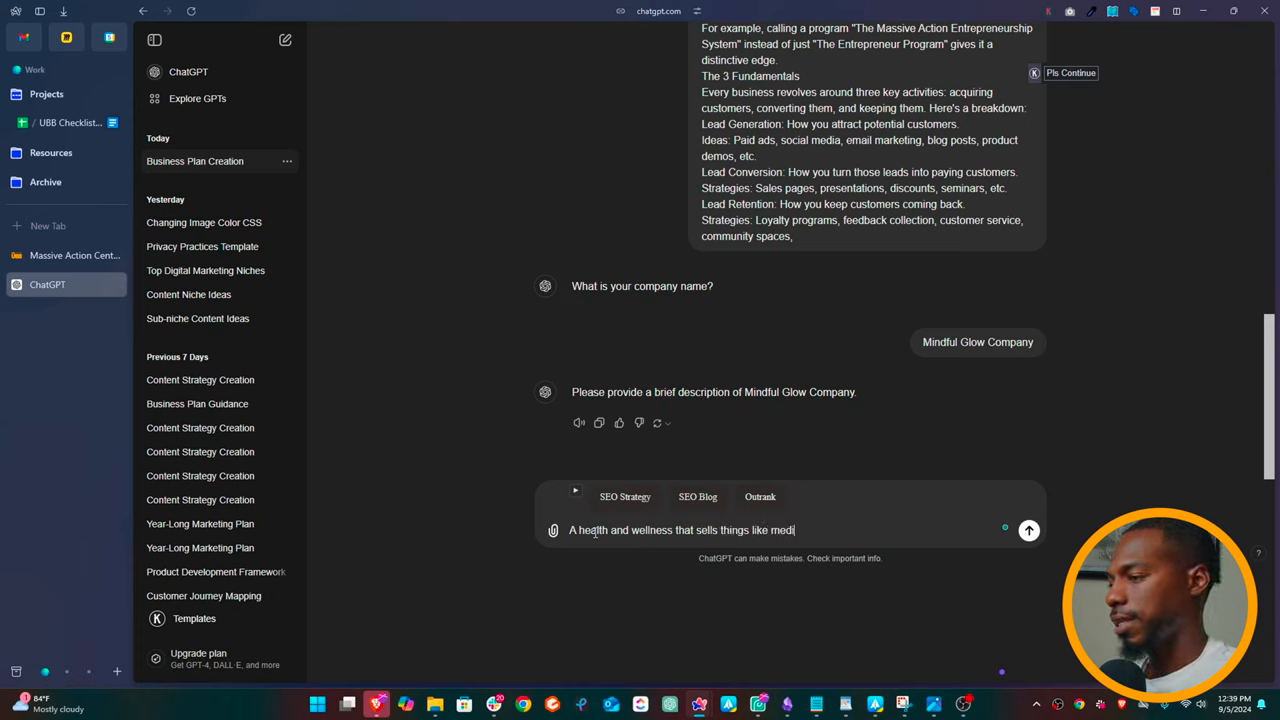
pyautogui.write('tation lamp')
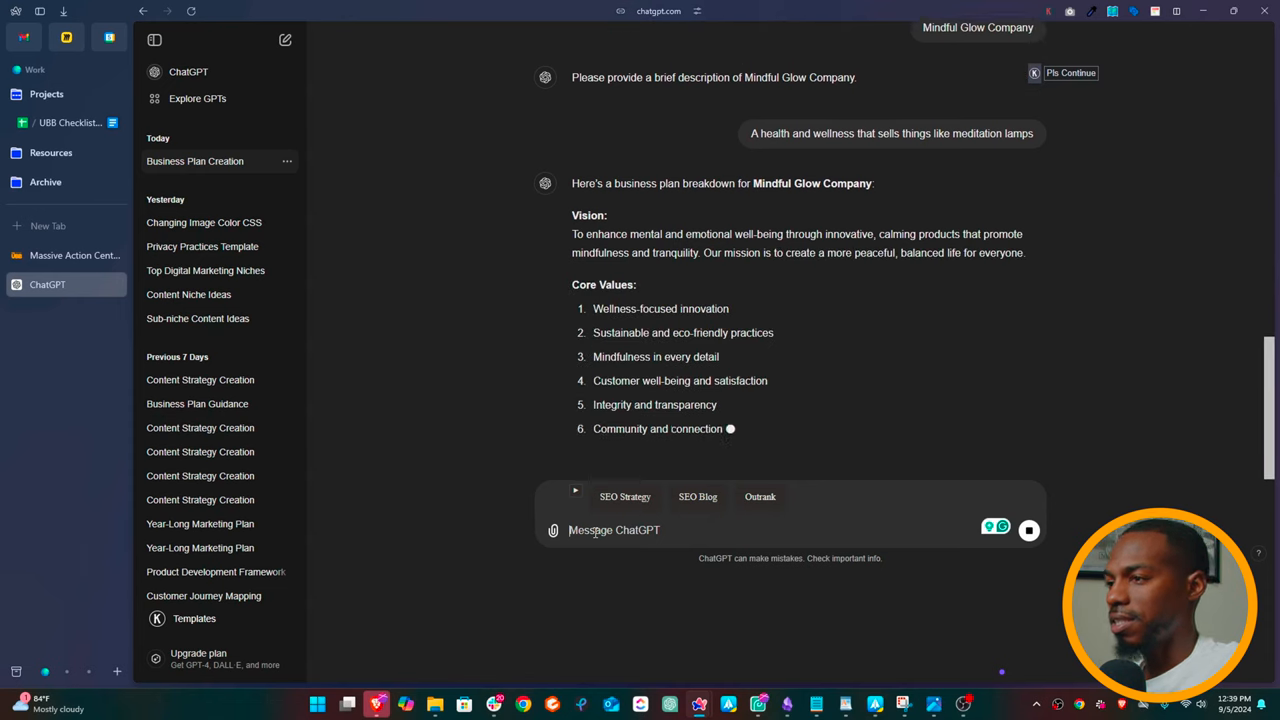
# - Scroll through ChatGPT's Mindful Glow Company plan down to the three fundamentals
pyautogui.scroll(-3)
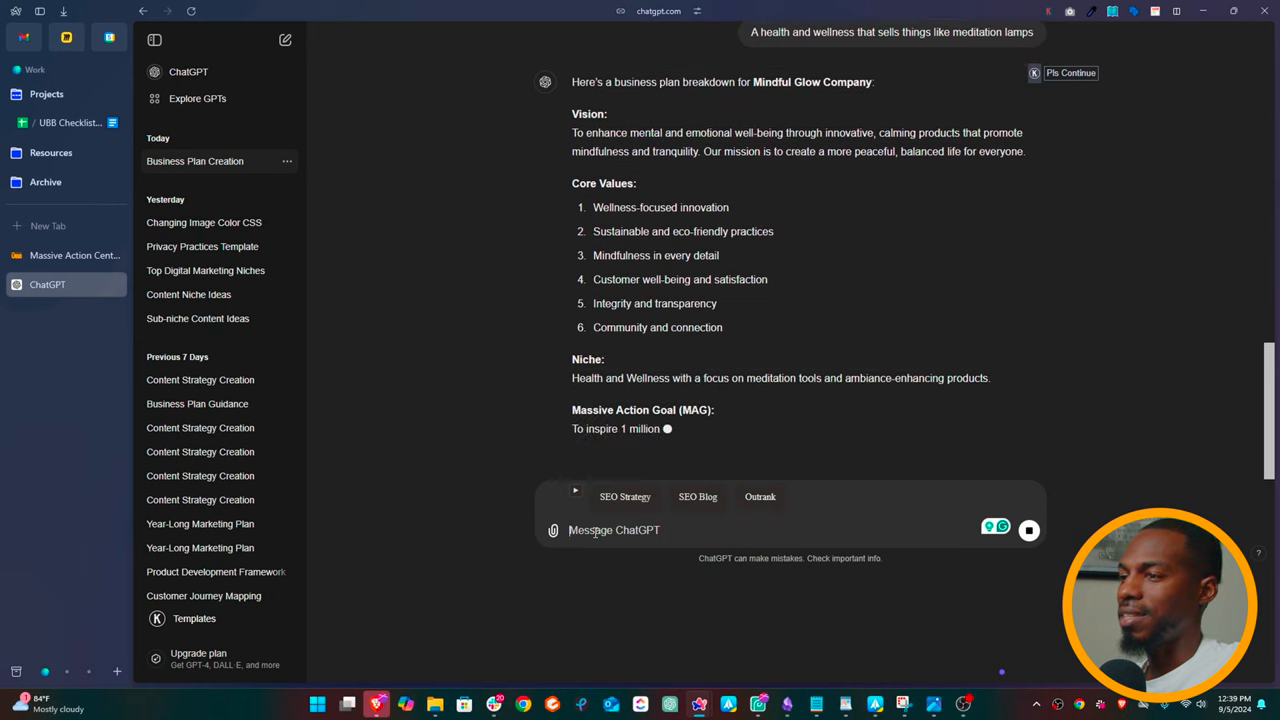
pyautogui.scroll(-3)
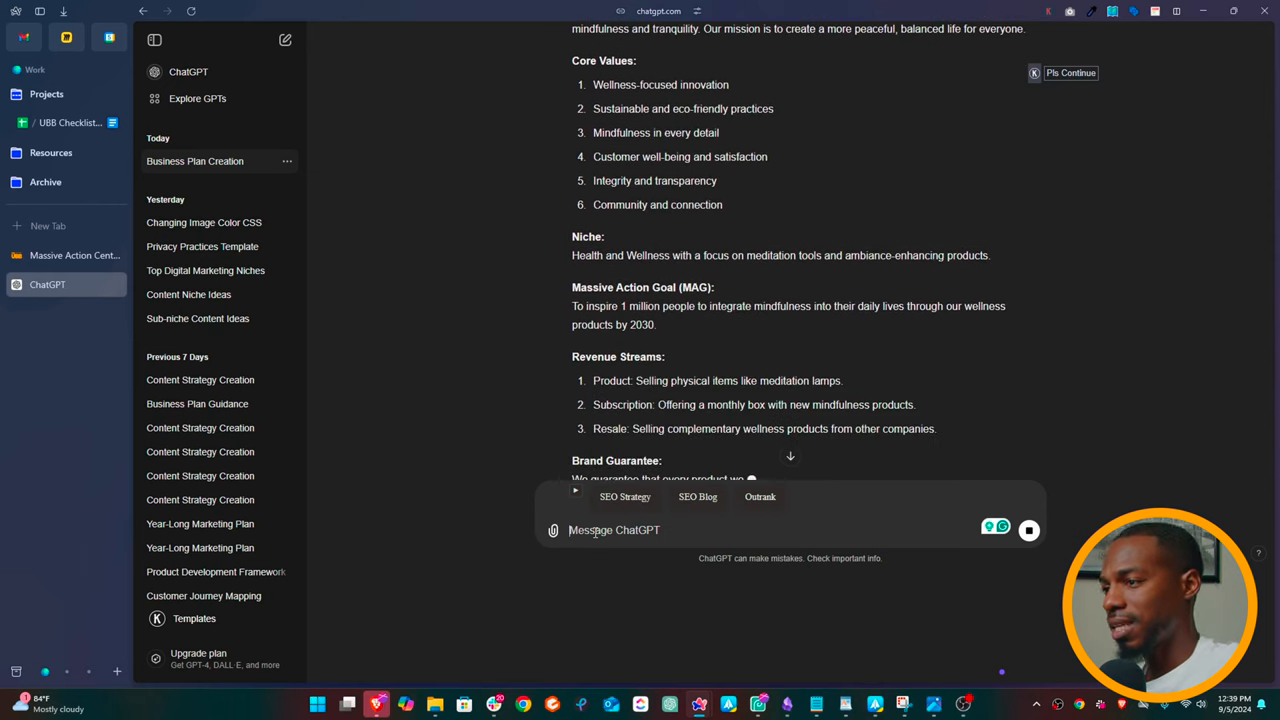
pyautogui.scroll(-3)
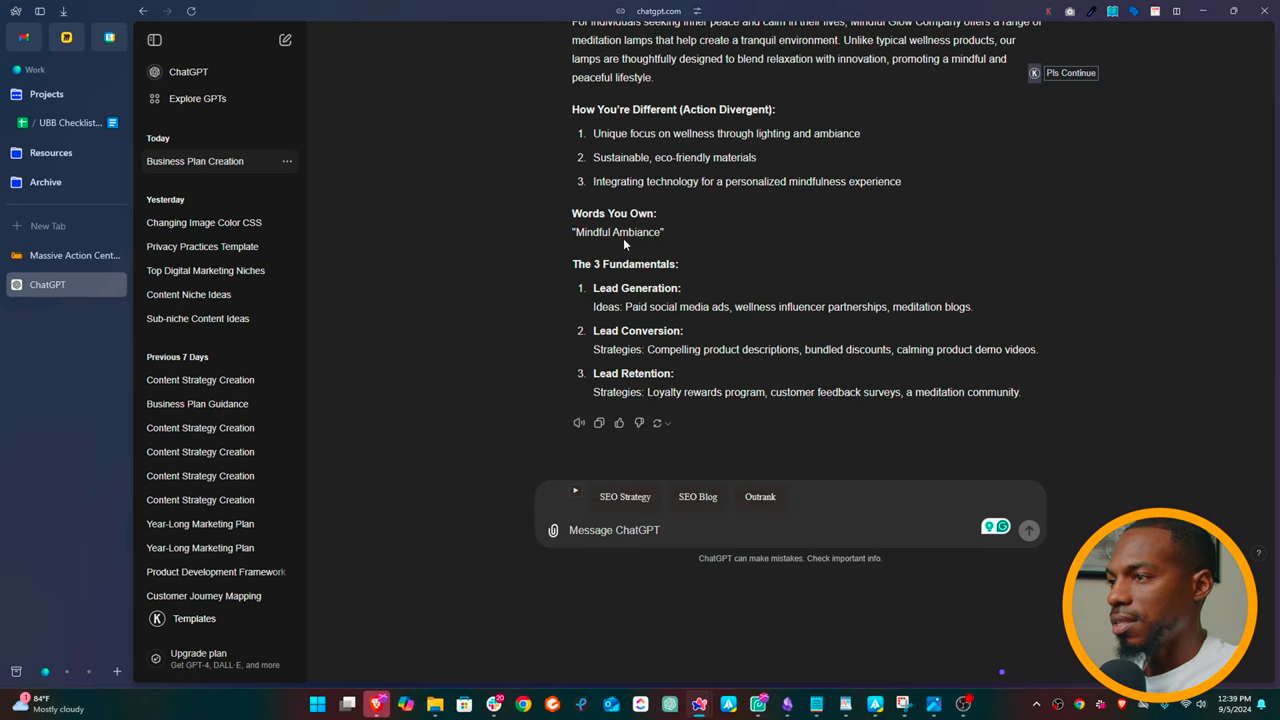
pyautogui.moveTo(623, 309)
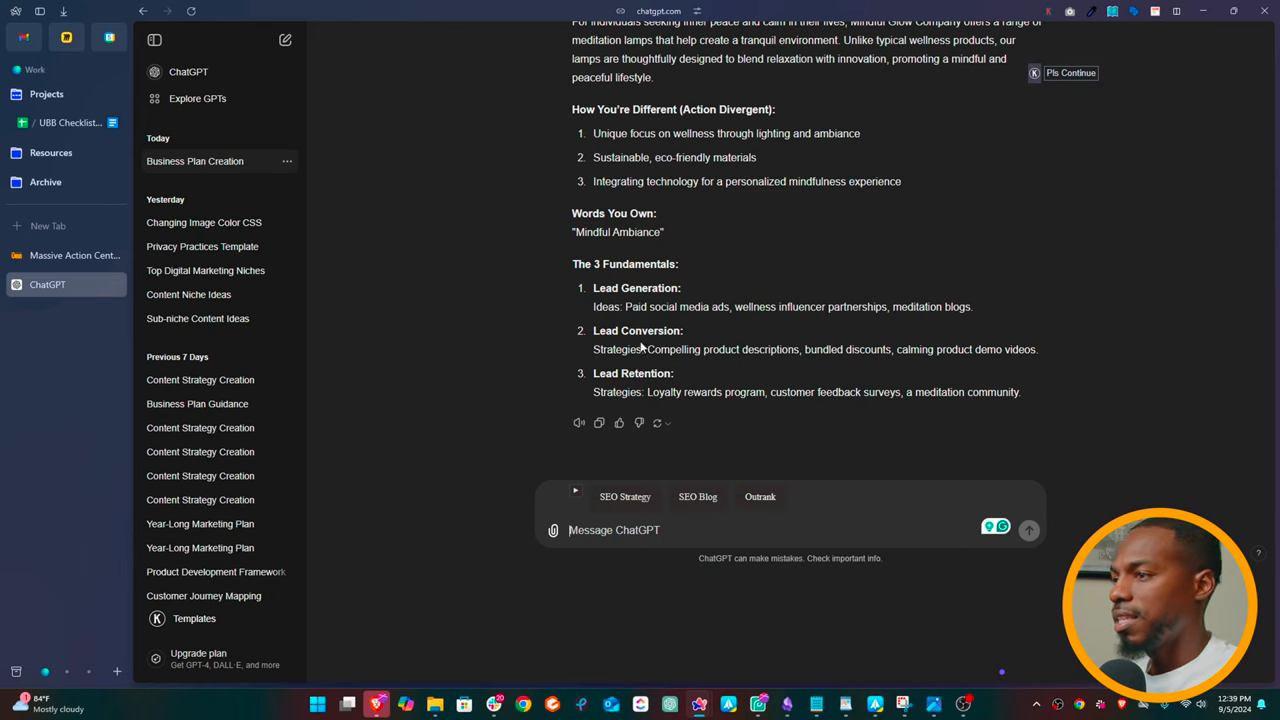
pyautogui.moveTo(765, 365)
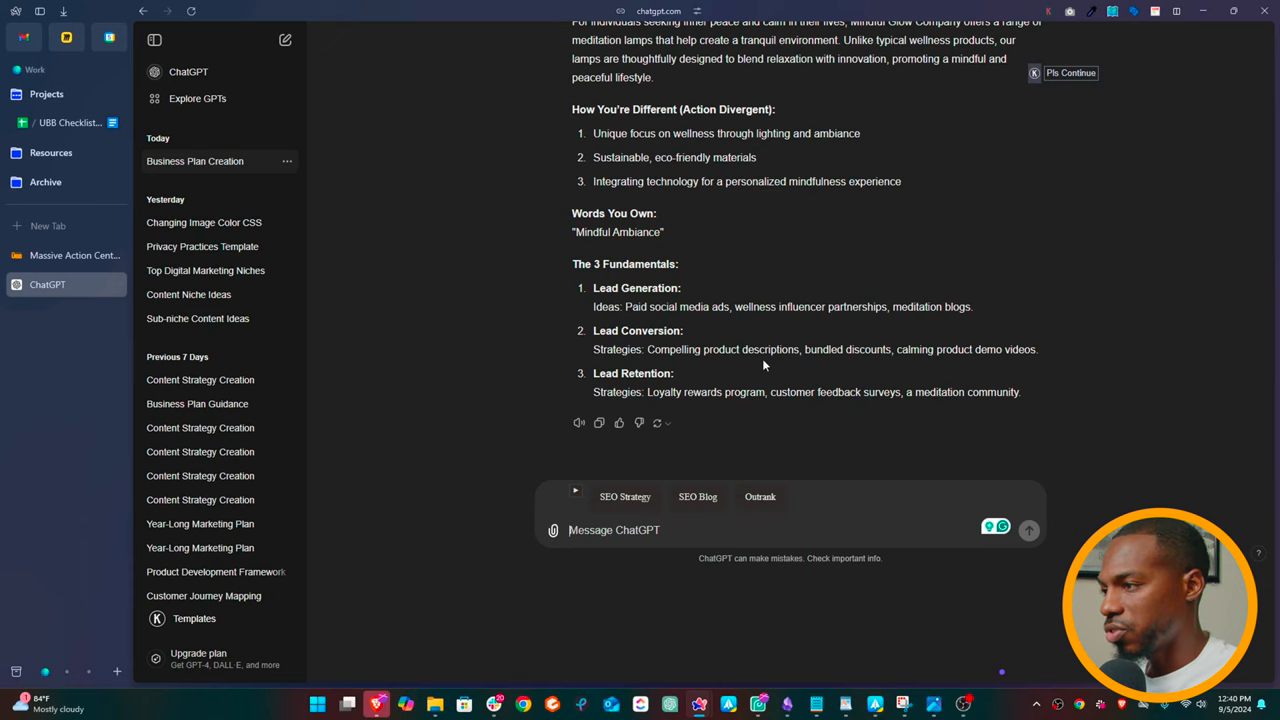
pyautogui.moveTo(960, 349)
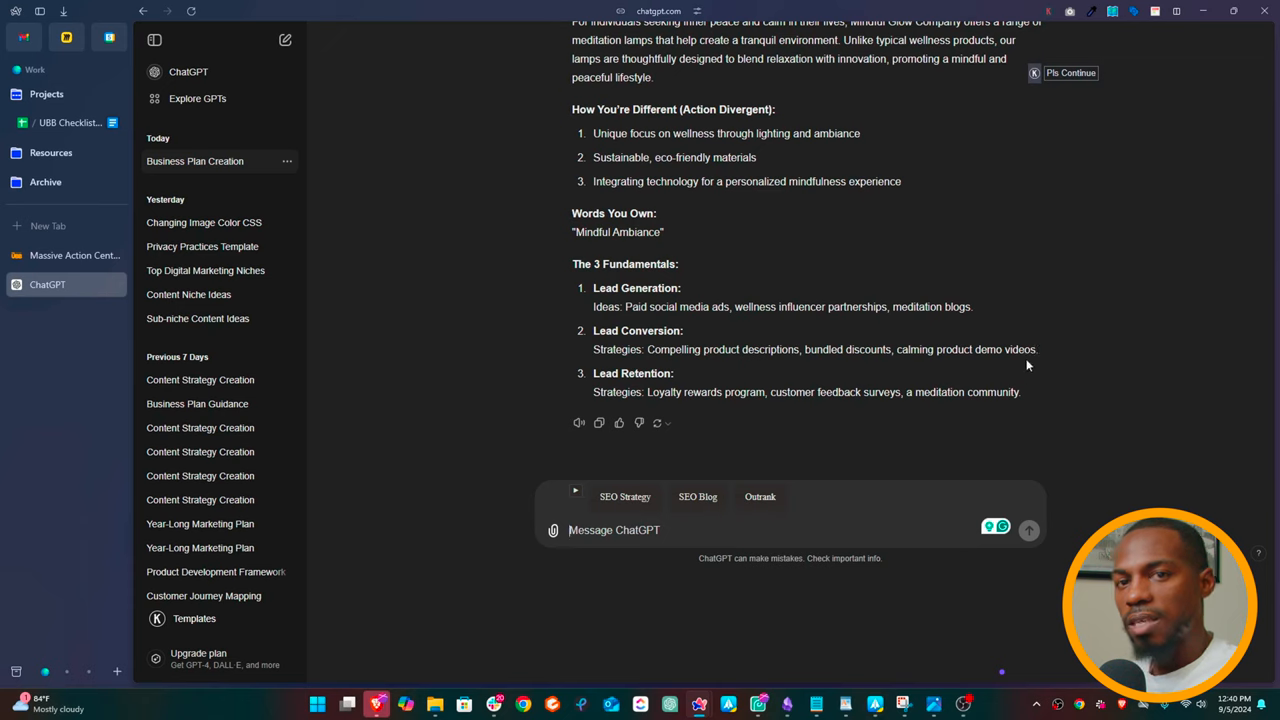
pyautogui.moveTo(714, 420)
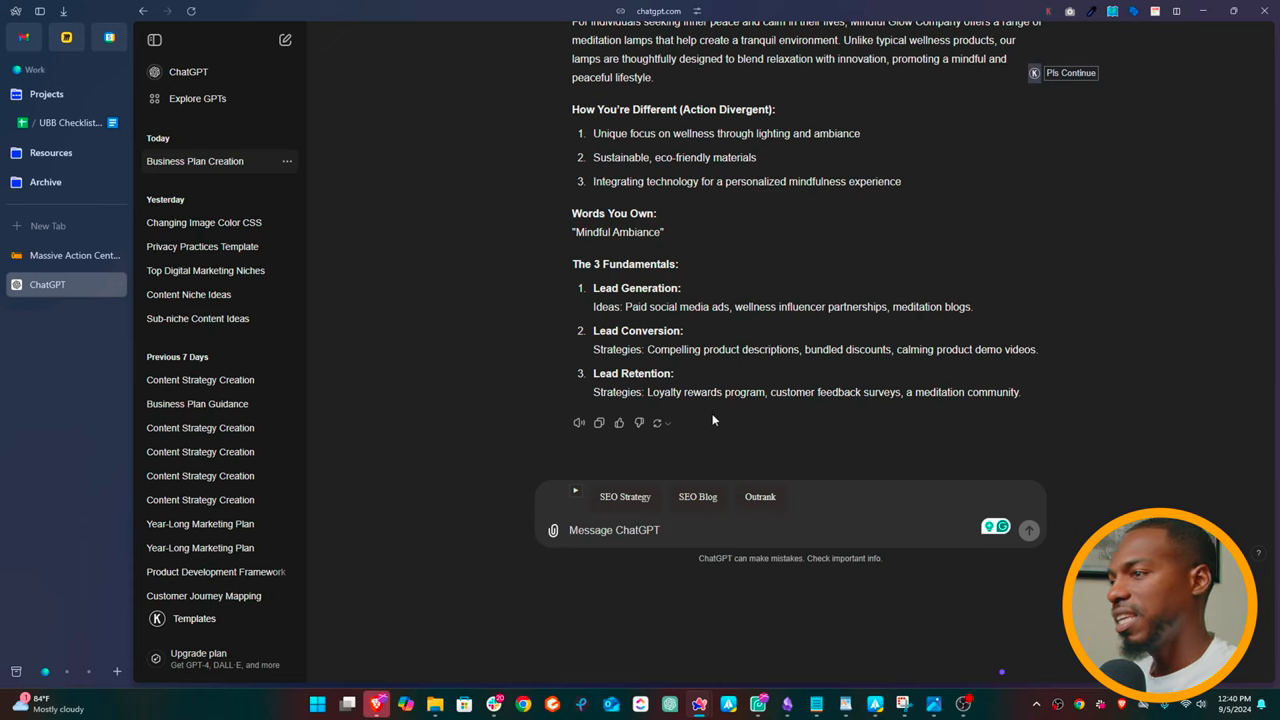